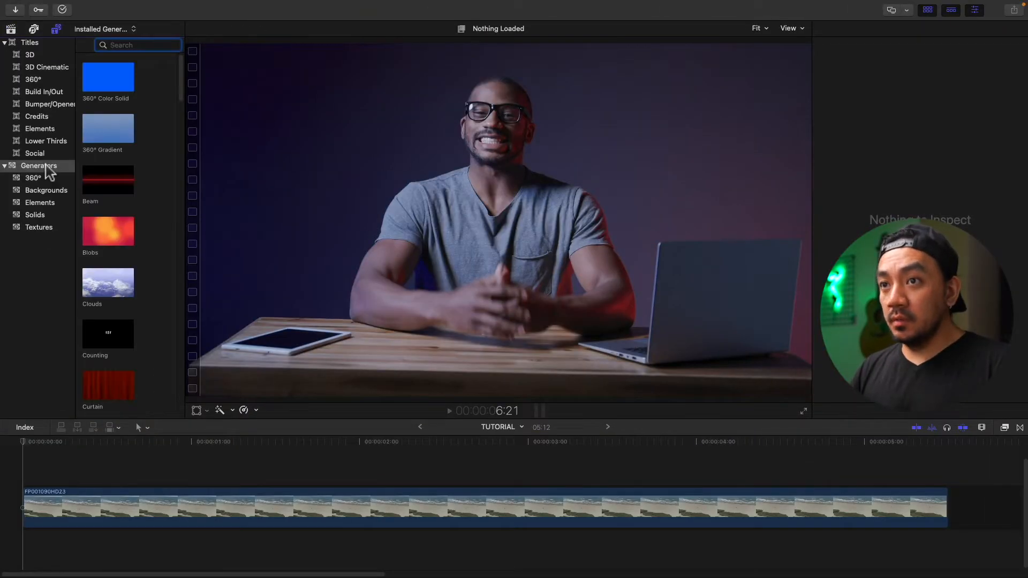
- Show the Elements generators to place a Shapes circle above the beach clip
left_click(108, 180)
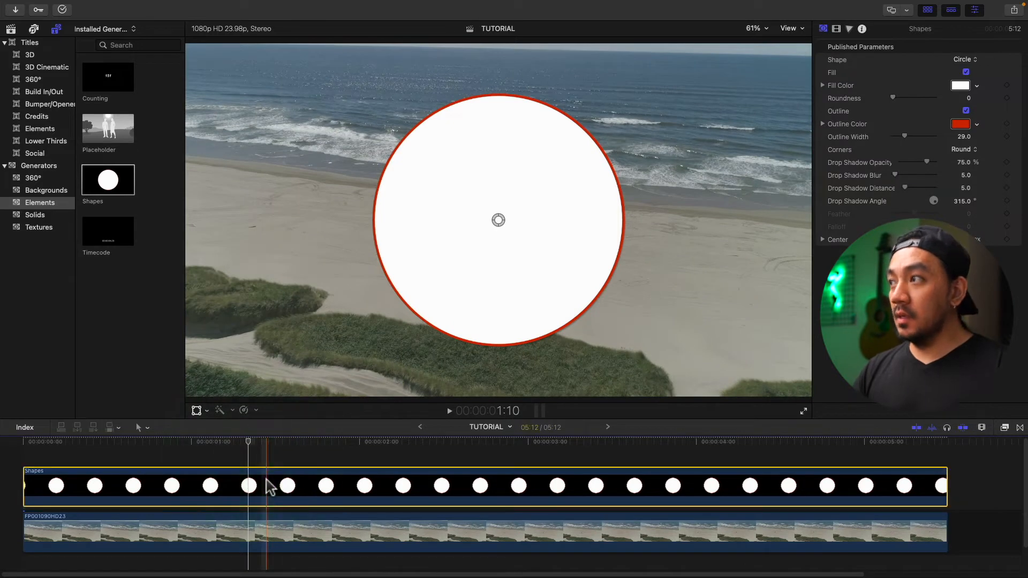
- Uncheck Fill and drag Drop Shadow Opacity to 0, leaving a hollow red ring
left_click(966, 73)
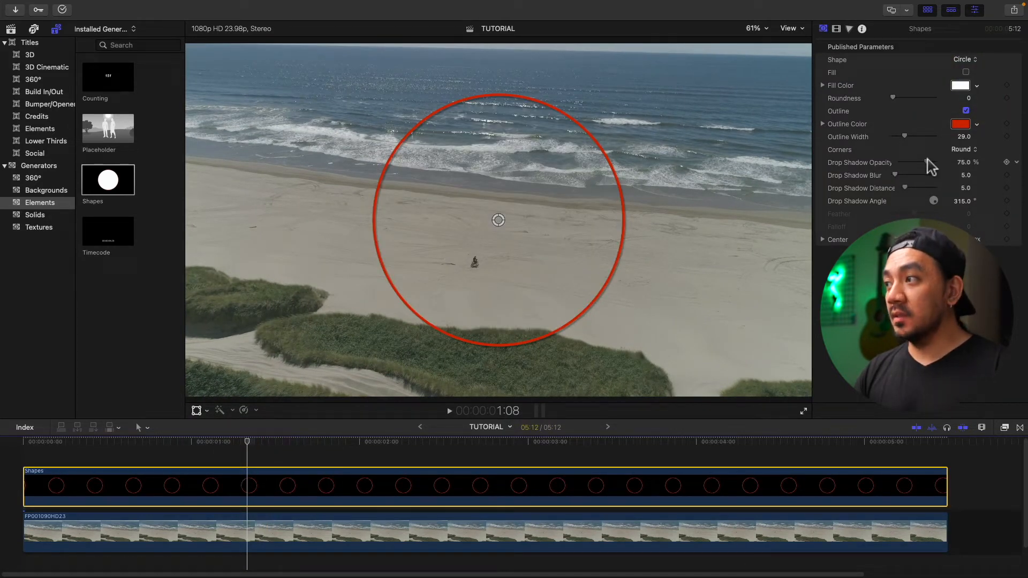
left_click_drag(925, 162, 895, 162)
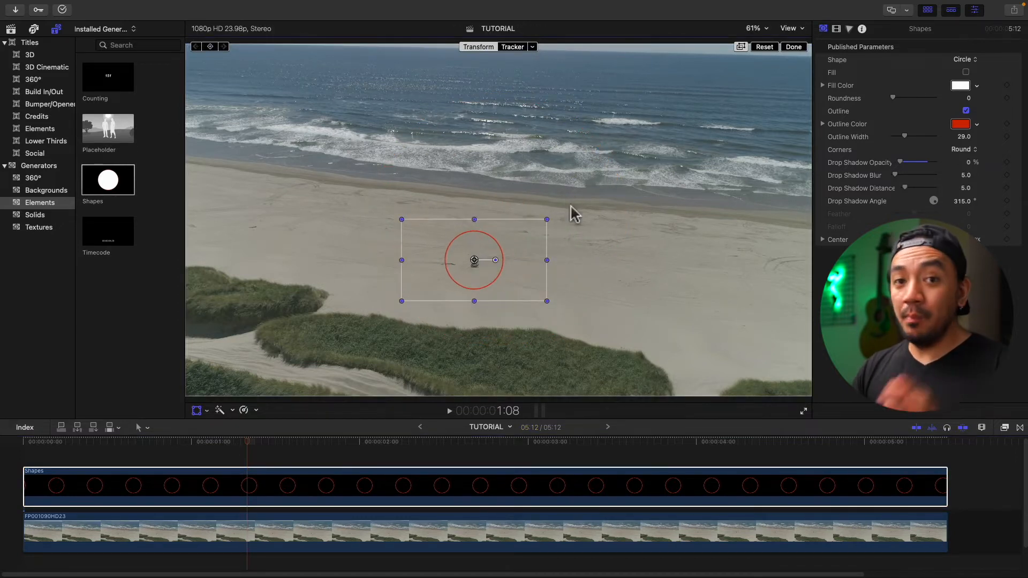
mouse_move(528, 286)
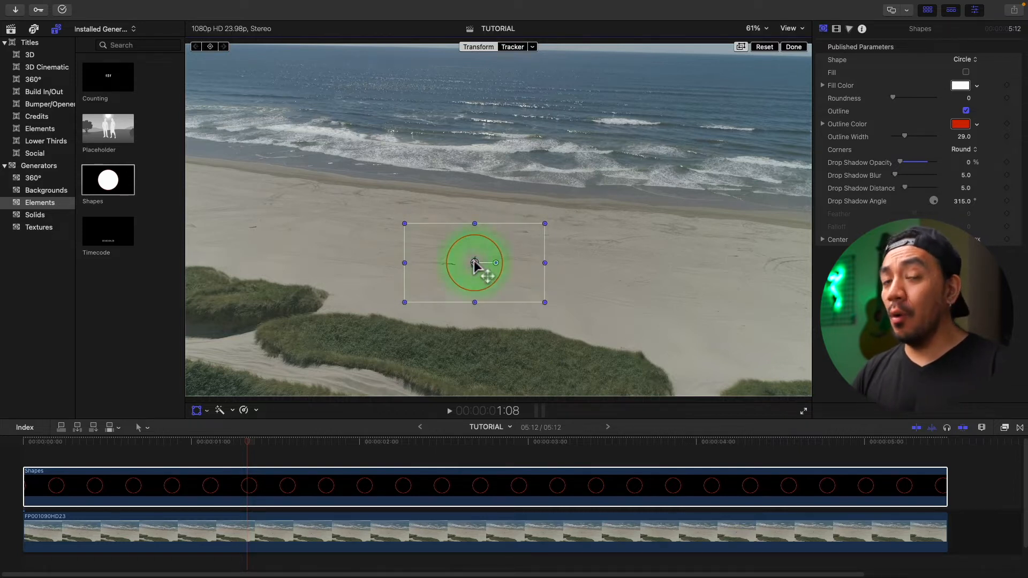
- Add a tracker fitted over the rider and analyze so the ring follows him
left_click(514, 47)
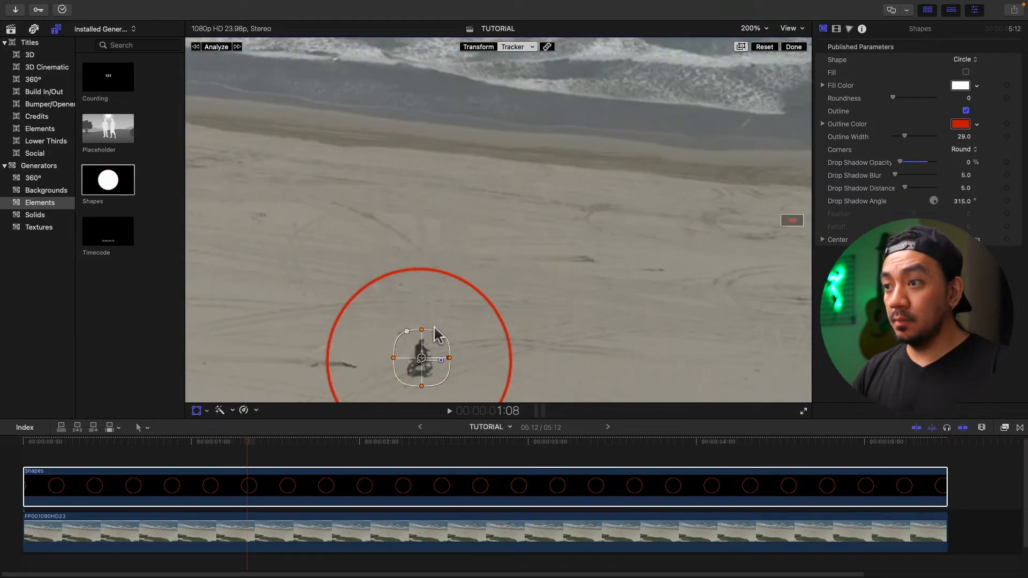
left_click(217, 47)
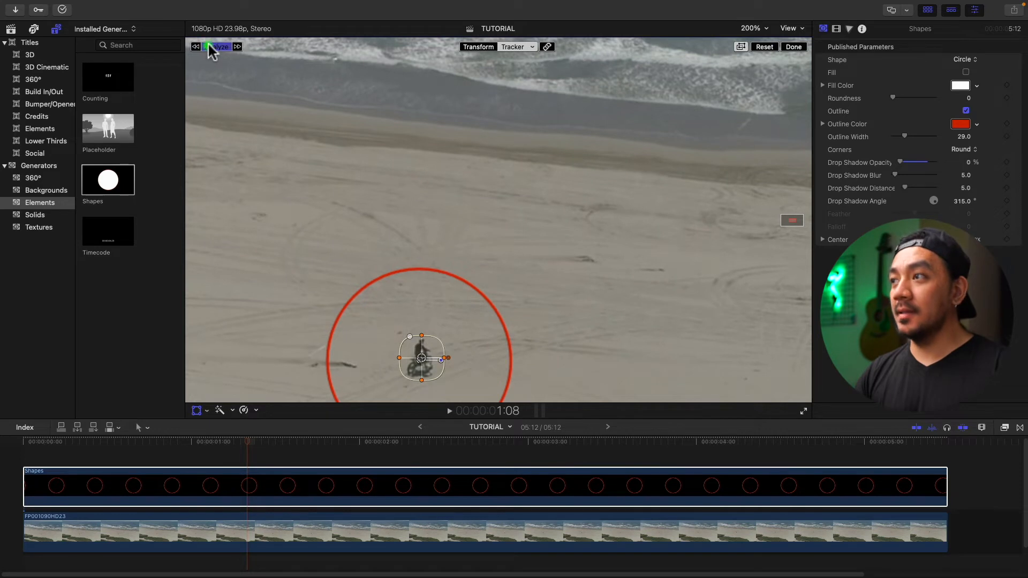
left_click(753, 28)
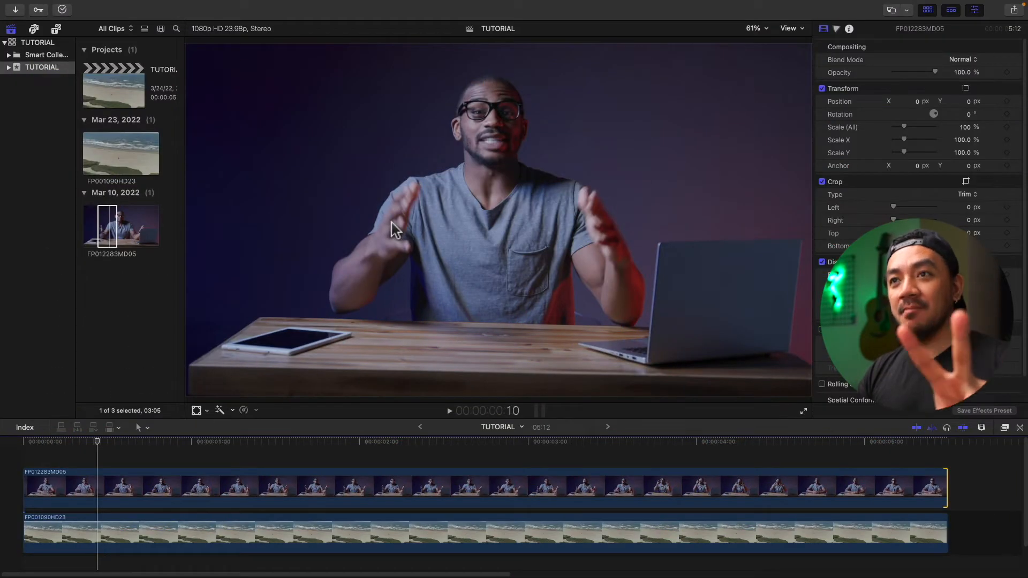
- Add a Shapes generator over the presenter clip and set its Shape to Octagon
left_click(56, 28)
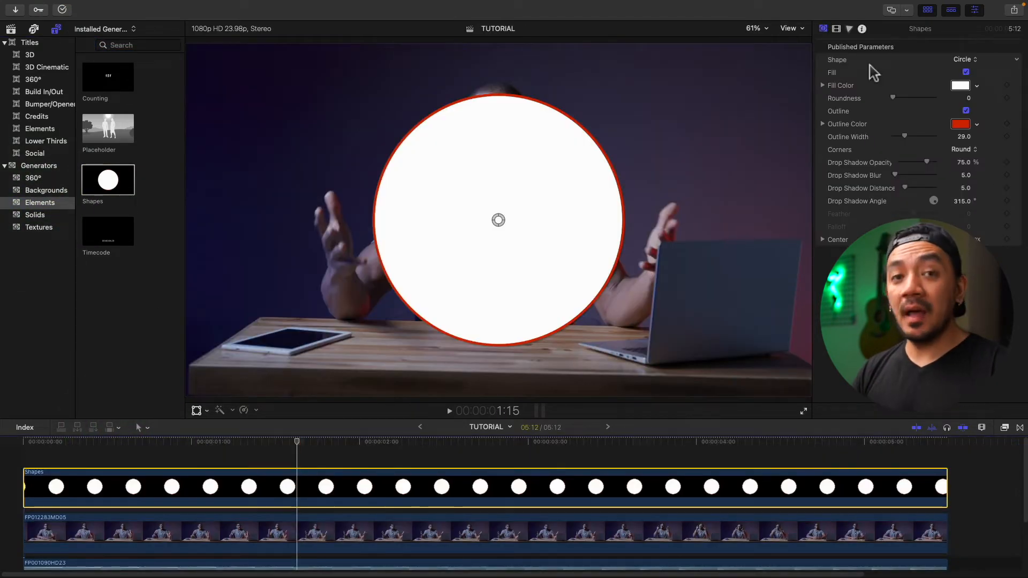
left_click(976, 59)
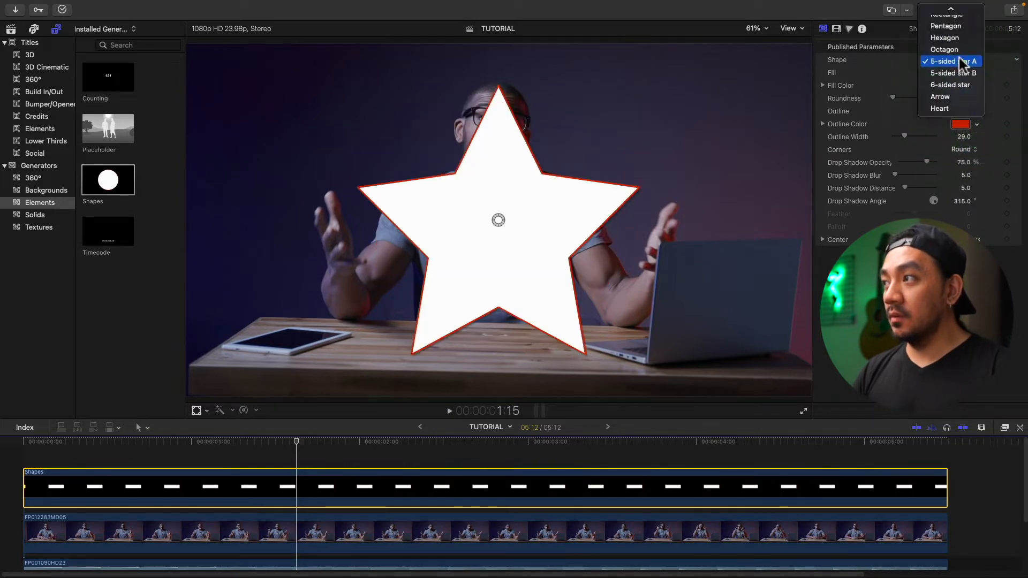
left_click(944, 49)
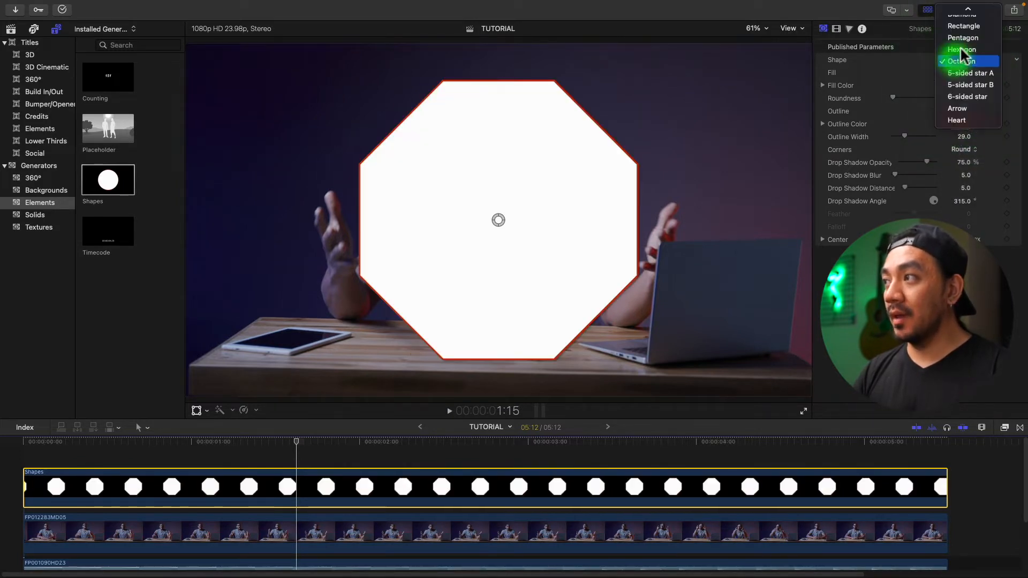
left_click(963, 49)
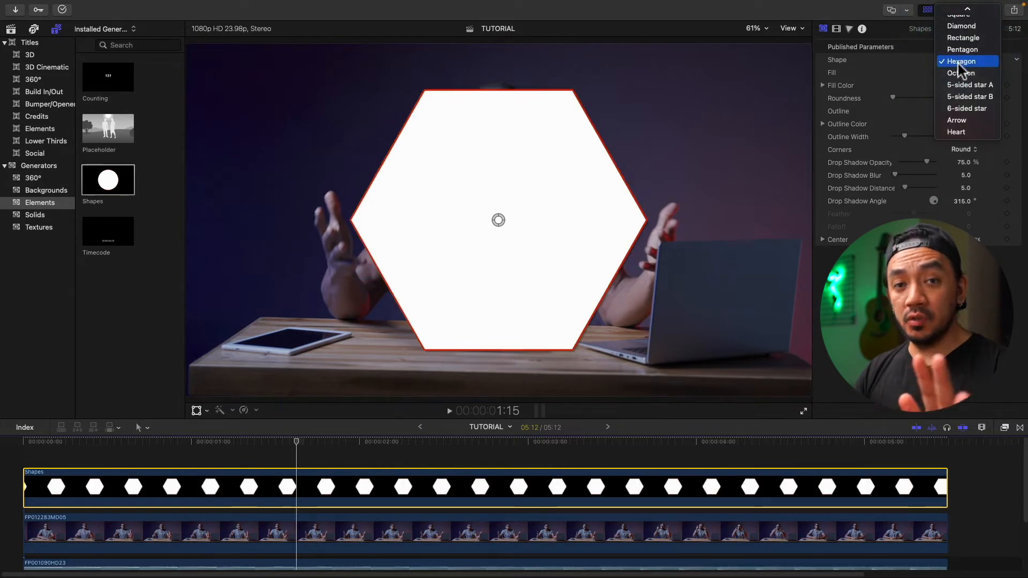
left_click(960, 73)
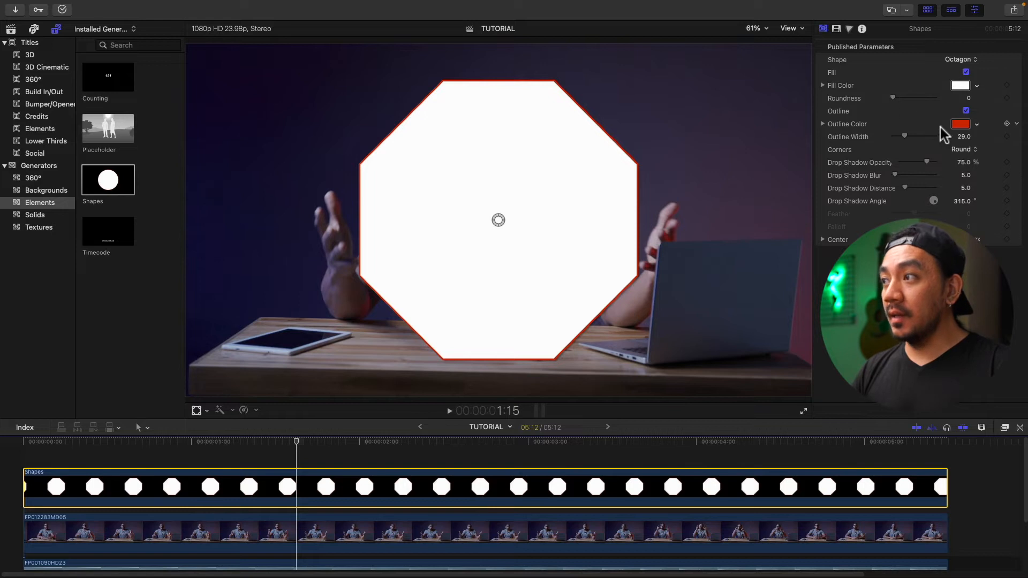
- Remove the octagon's outline and shadow and set Blend Mode to Stencil Alpha
left_click(965, 111)
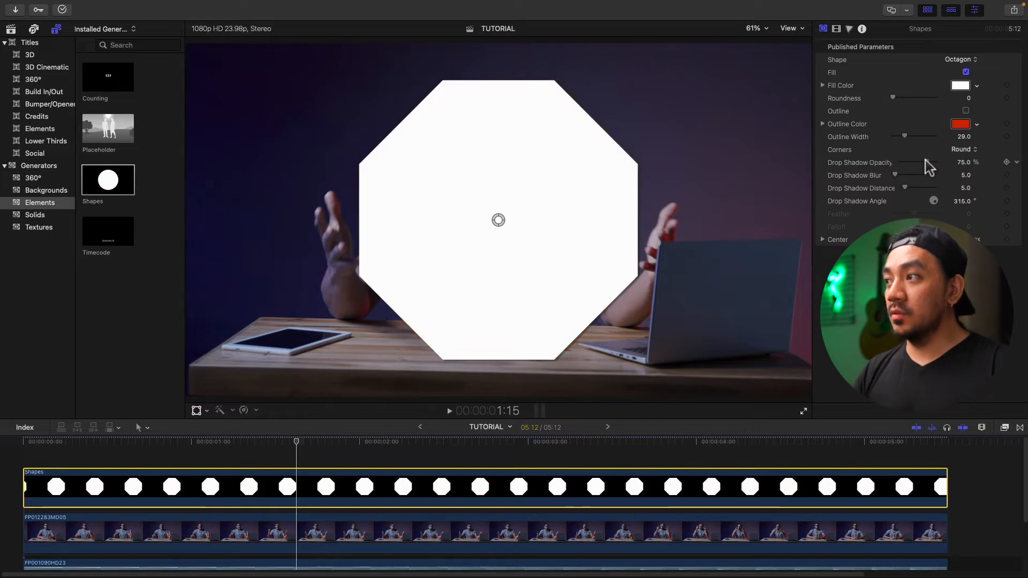
left_click_drag(928, 162, 902, 162)
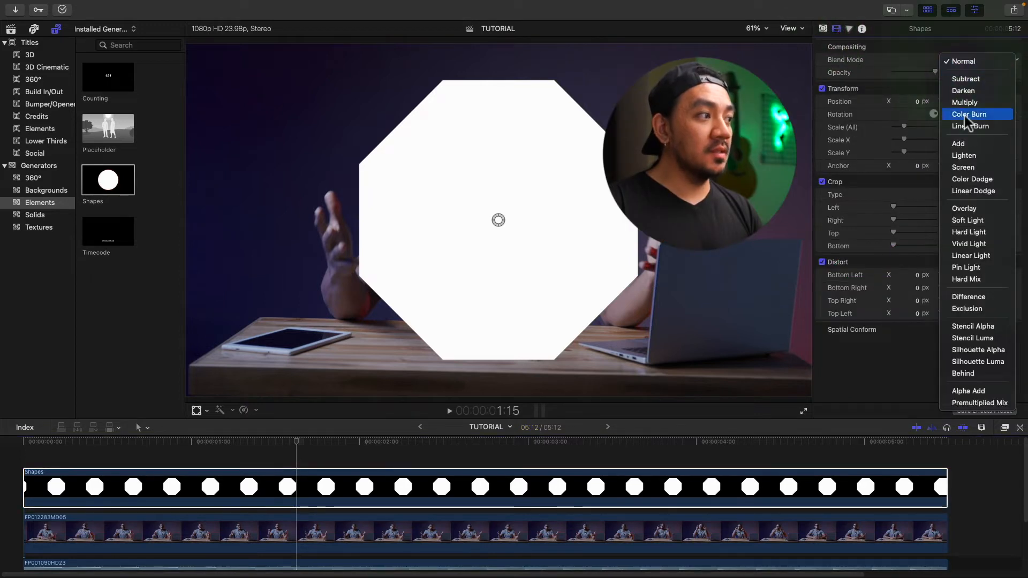
left_click(973, 326)
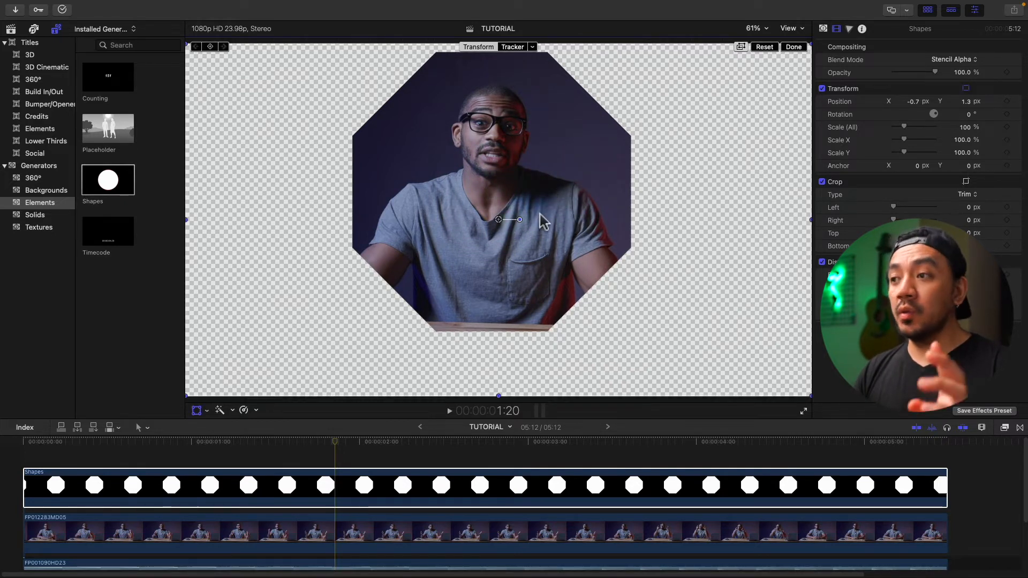
mouse_move(510, 379)
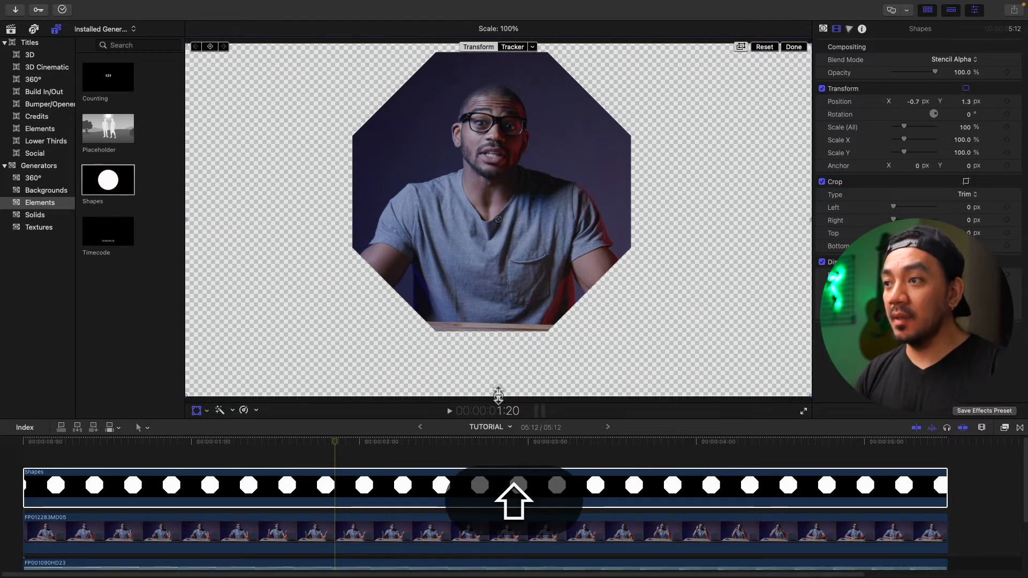
- Scale the octagon mask to about 55% and shift it up around the presenter's head
left_click_drag(497, 394, 497, 338)
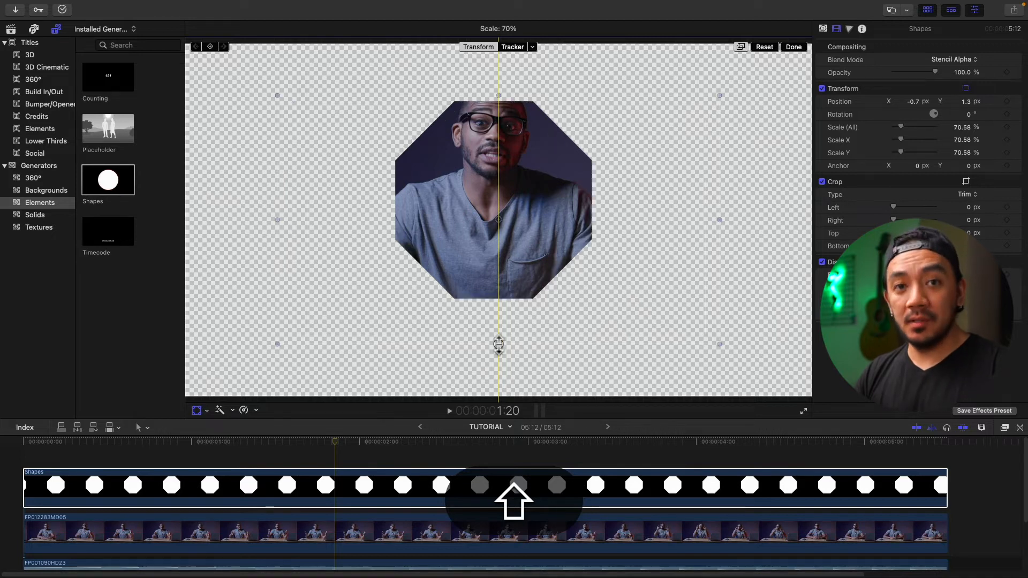
left_click_drag(900, 127, 888, 127)
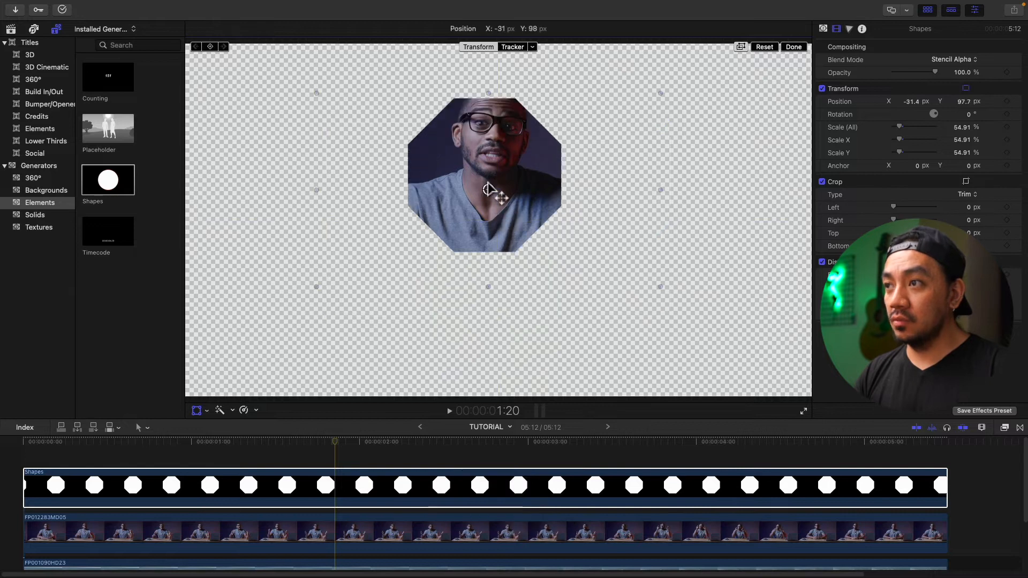
left_click_drag(489, 192, 498, 163)
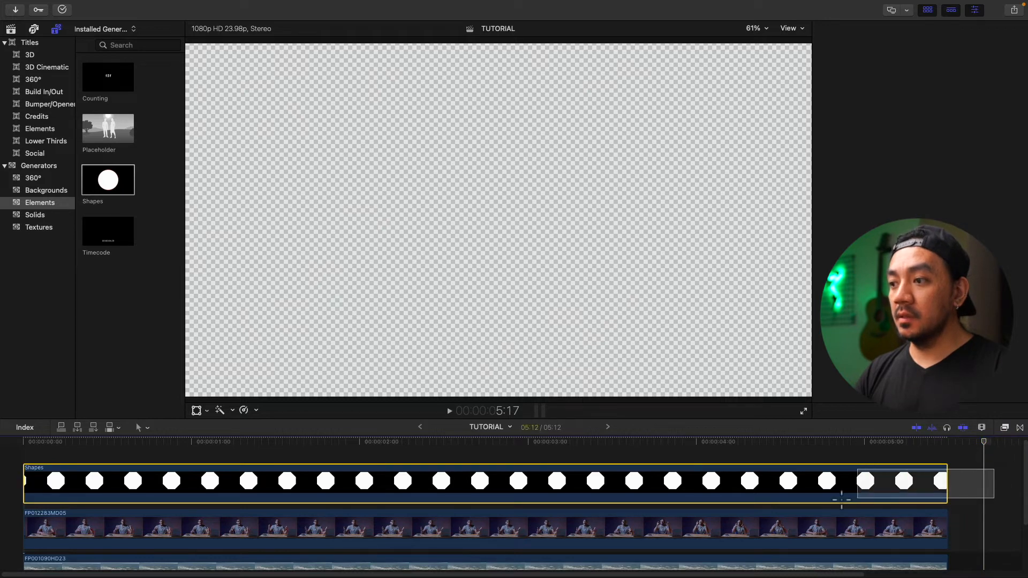
- Select both clips and create a compound clip named facecam
left_click(571, 525)
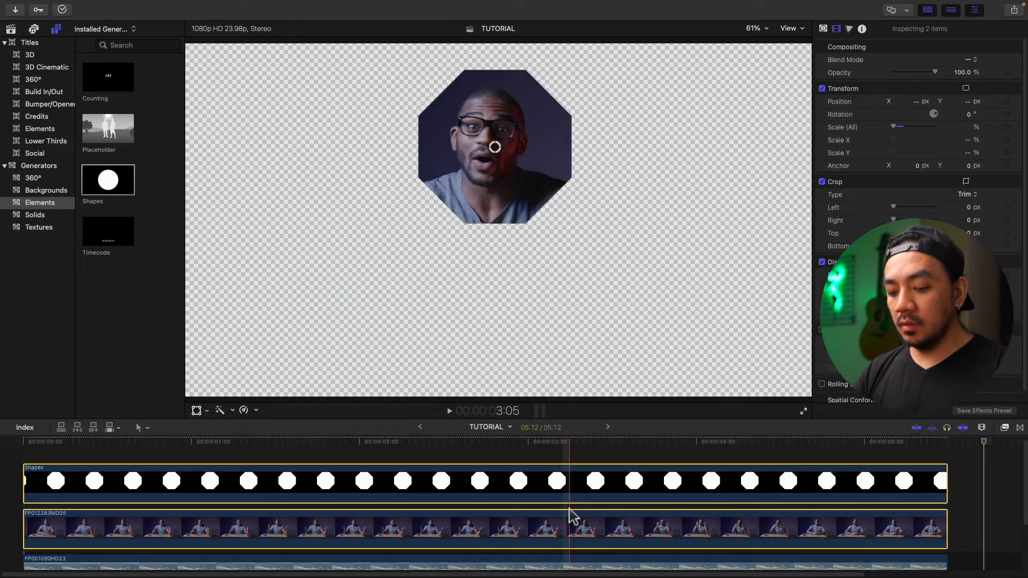
type("a")
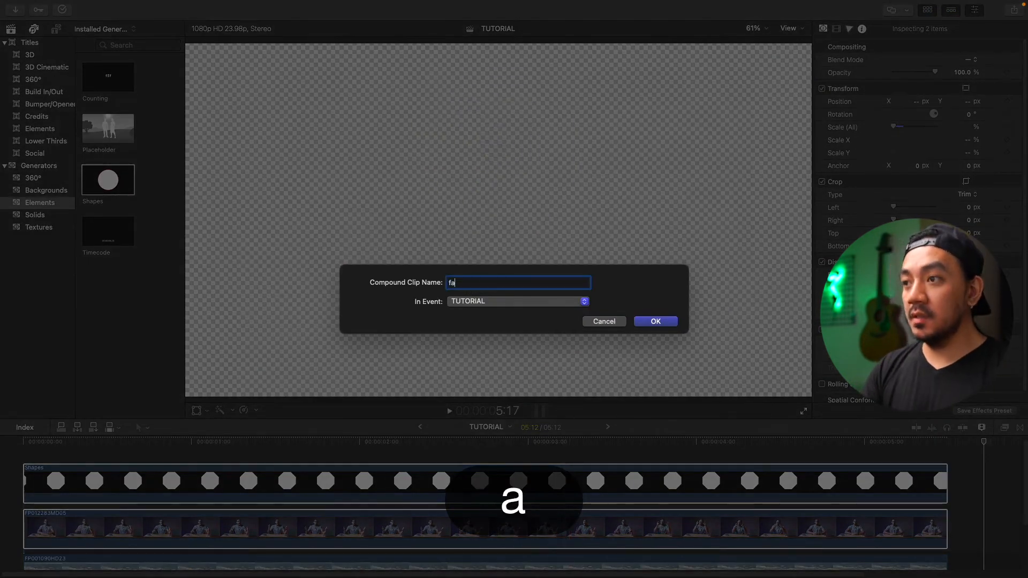
left_click(655, 321)
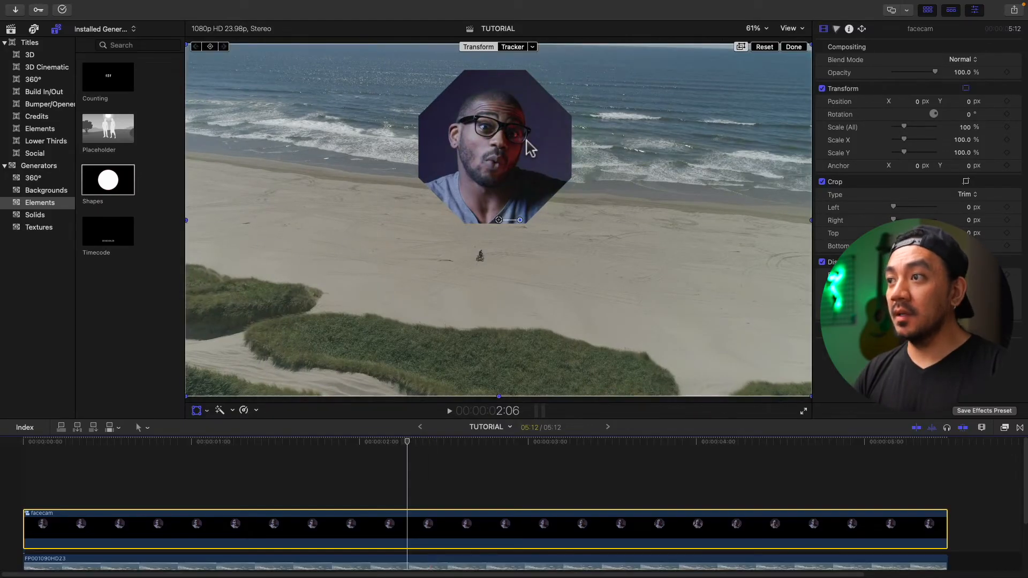
- Reposition the facecam overlay to the right side of the beach footage
left_click_drag(494, 147, 695, 329)
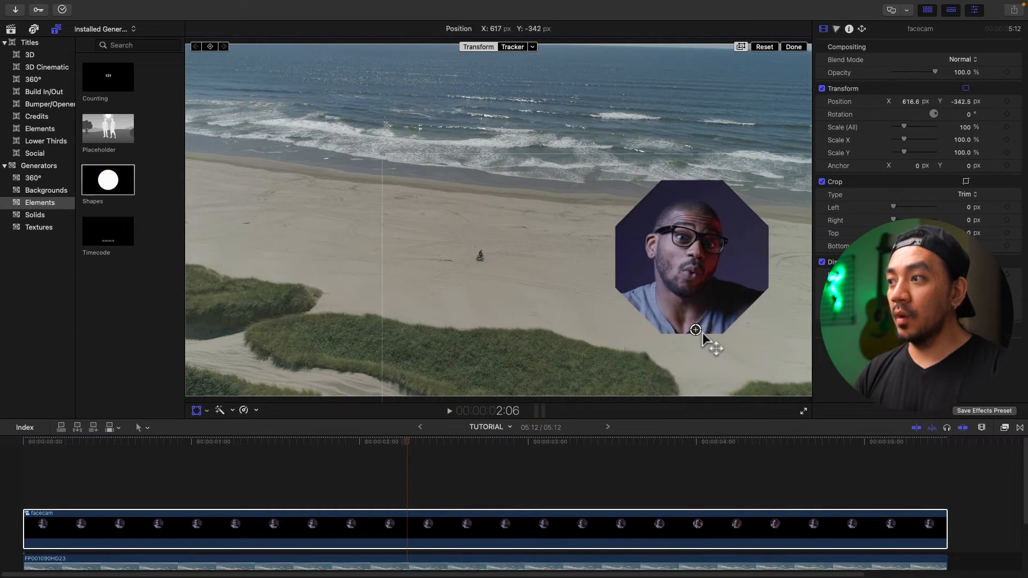
left_click_drag(695, 330, 292, 362)
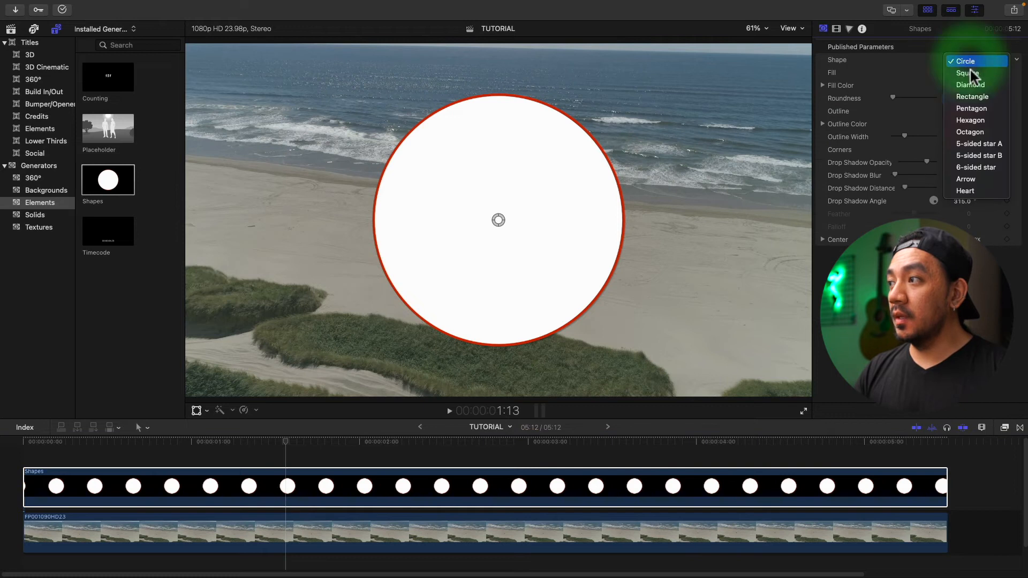
- Set the shape to Arrow with no outline and Lemon yellow fill
left_click(966, 178)
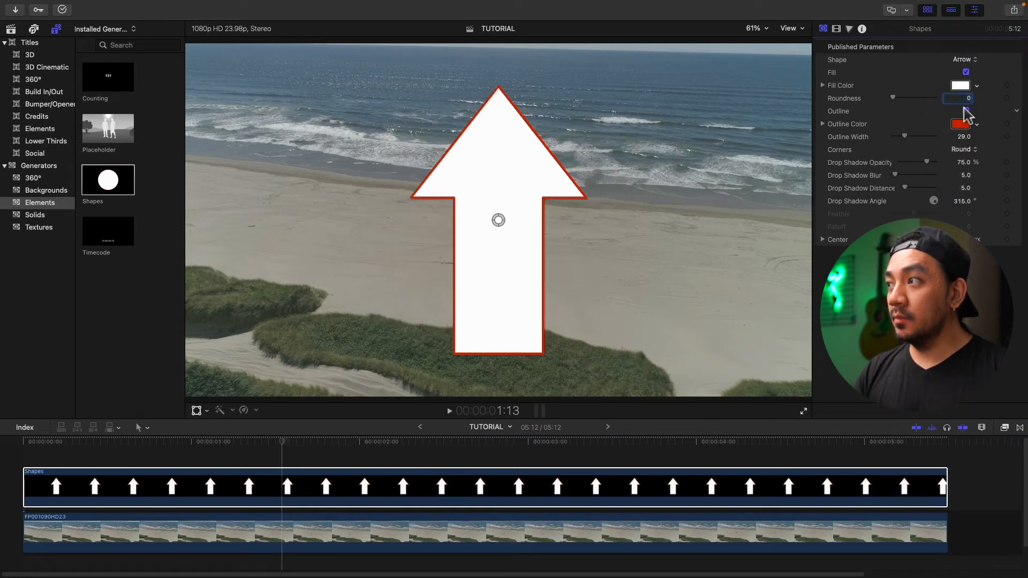
left_click(965, 111)
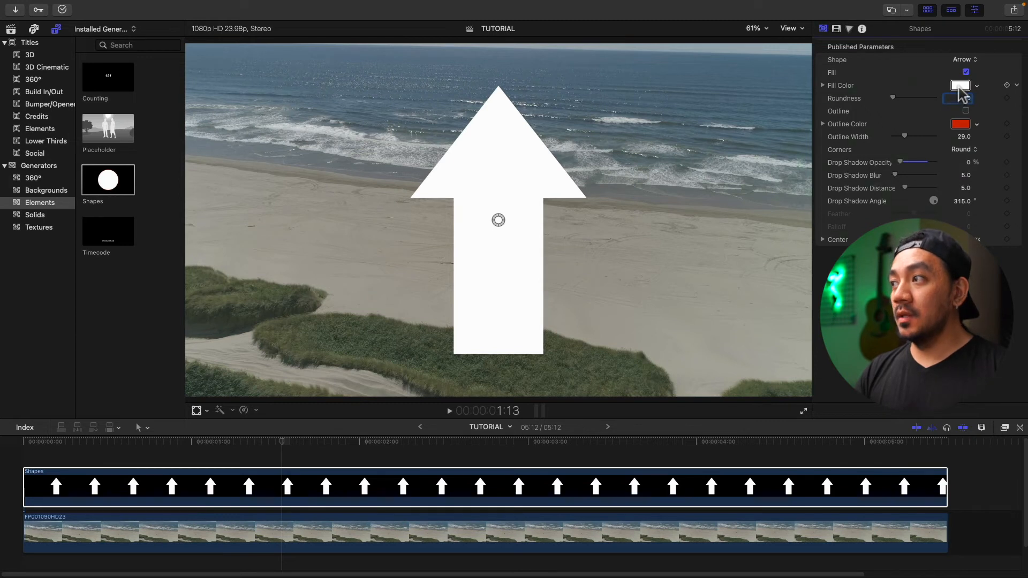
left_click(961, 85)
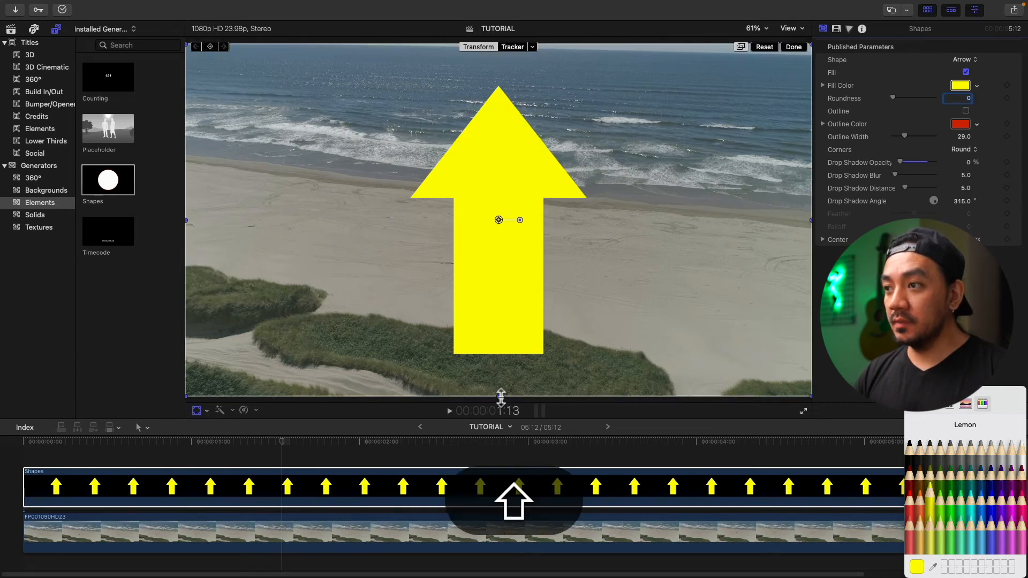
- Shrink the arrow to about 27% beside the rider and analyze a tracker on him
left_click_drag(500, 395, 488, 275)
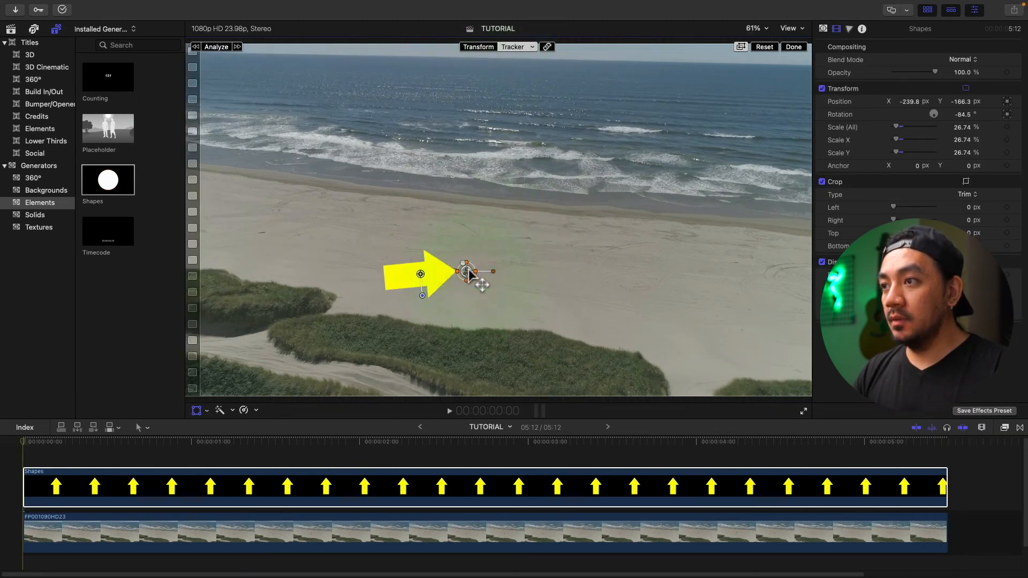
left_click(216, 47)
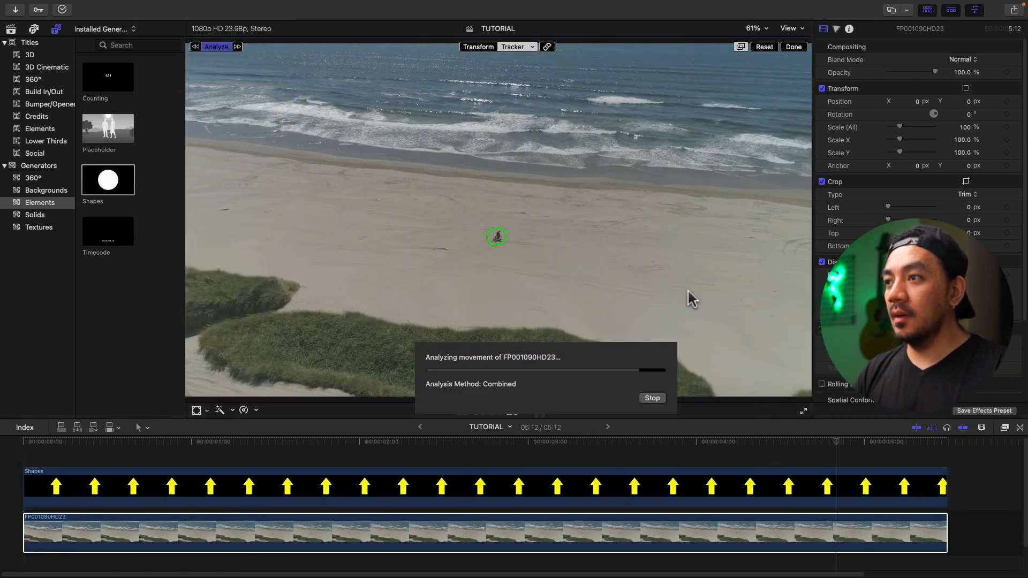